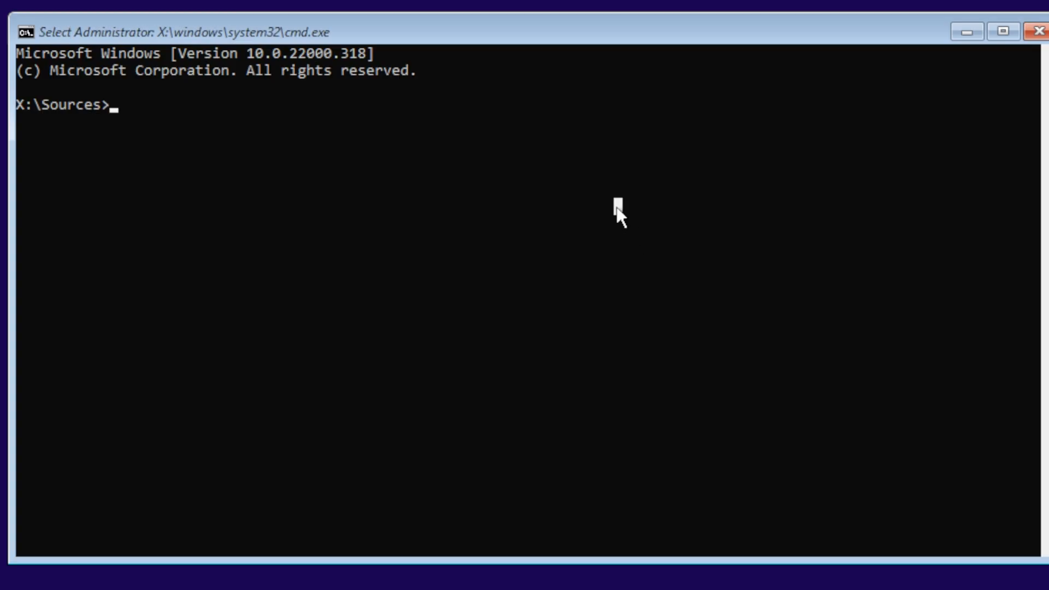
# Launch regedit from the X:\Sources command prompt.
pyautogui.write('regedit')
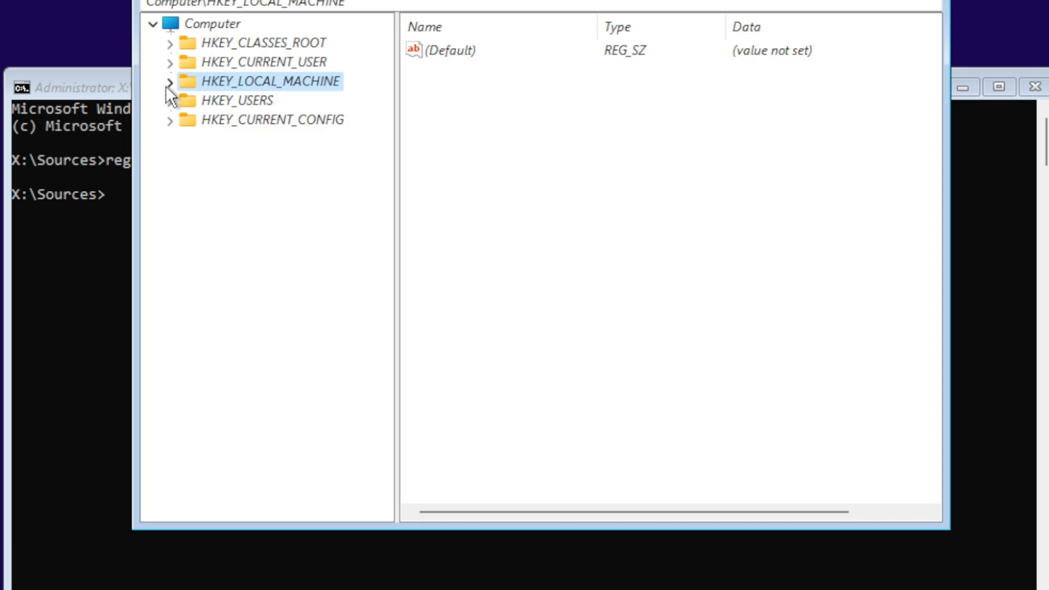
# Create a new key named Labconfig under HKEY_LOCAL_MACHINE\SYSTEM\Setup.
pyautogui.click(169, 81)
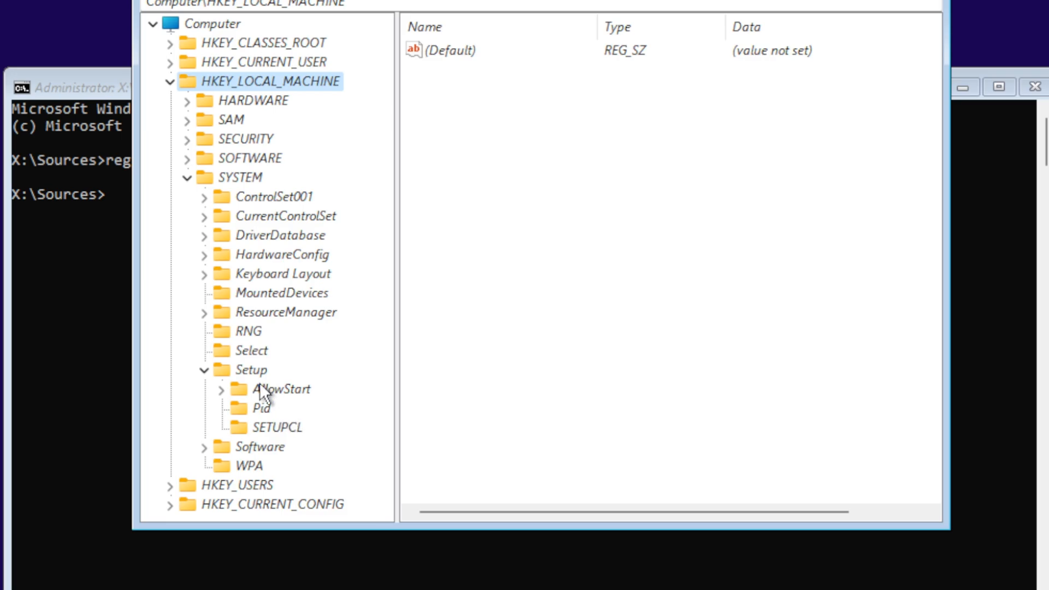
pyautogui.rightClick(251, 369)
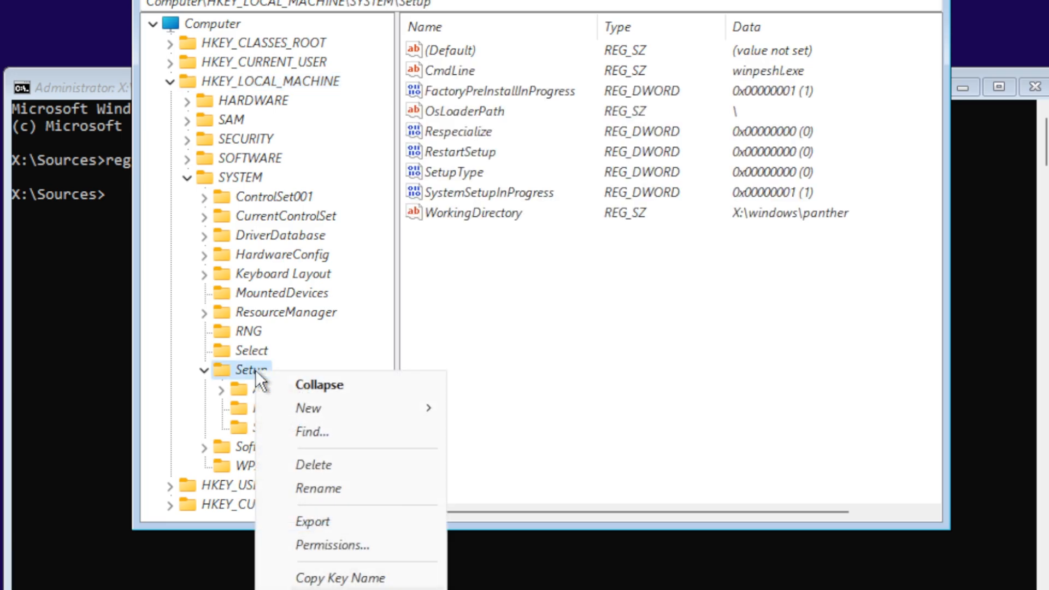
pyautogui.moveTo(309, 408)
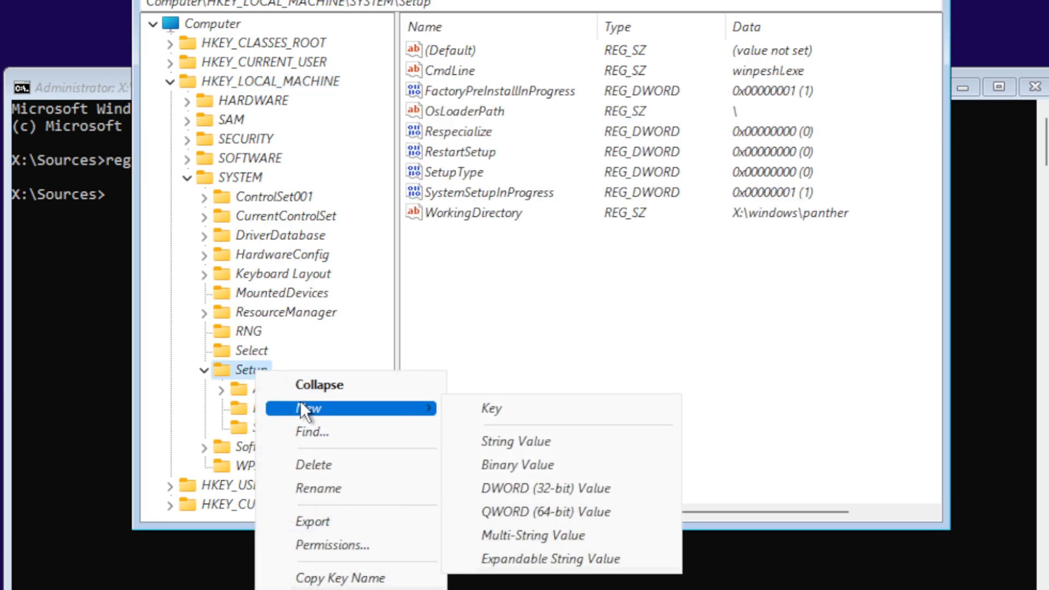
pyautogui.click(490, 408)
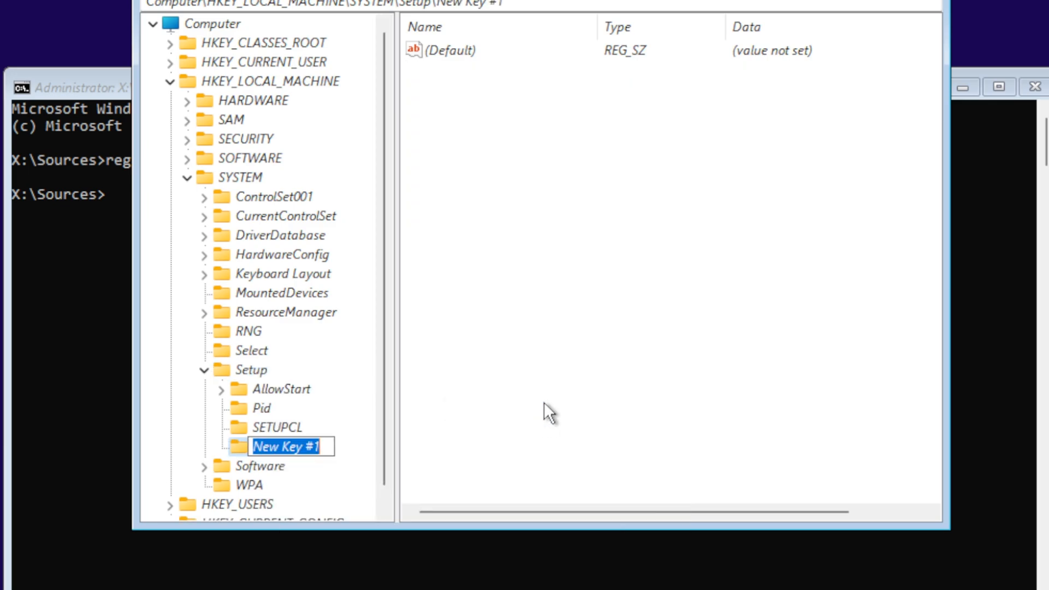
pyautogui.write('Labconfig')
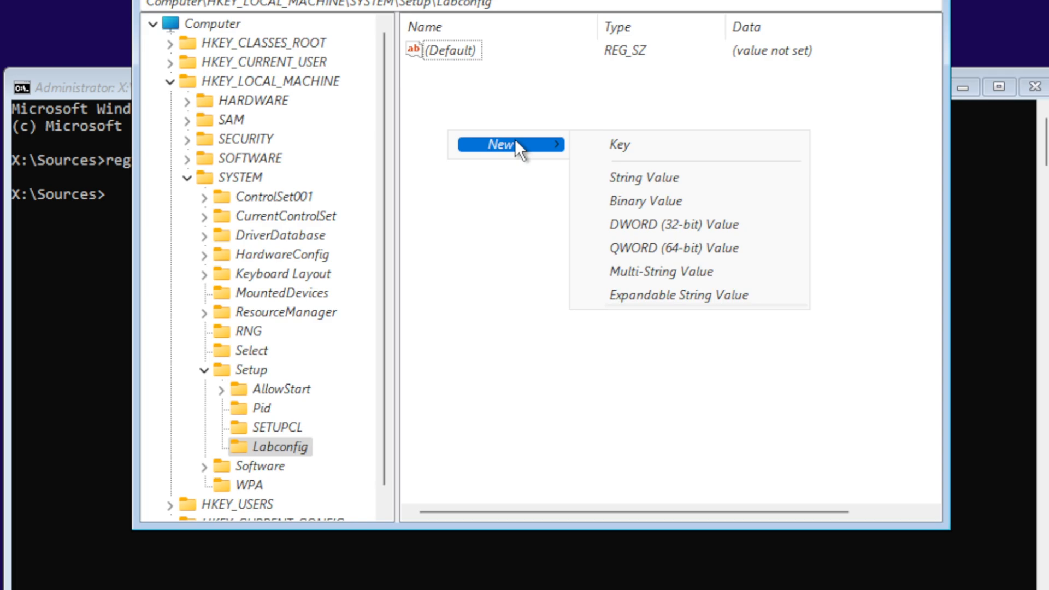
# Add a DWORD (32-bit) value named BypassTPMCheck inside Labconfig.
pyautogui.click(673, 224)
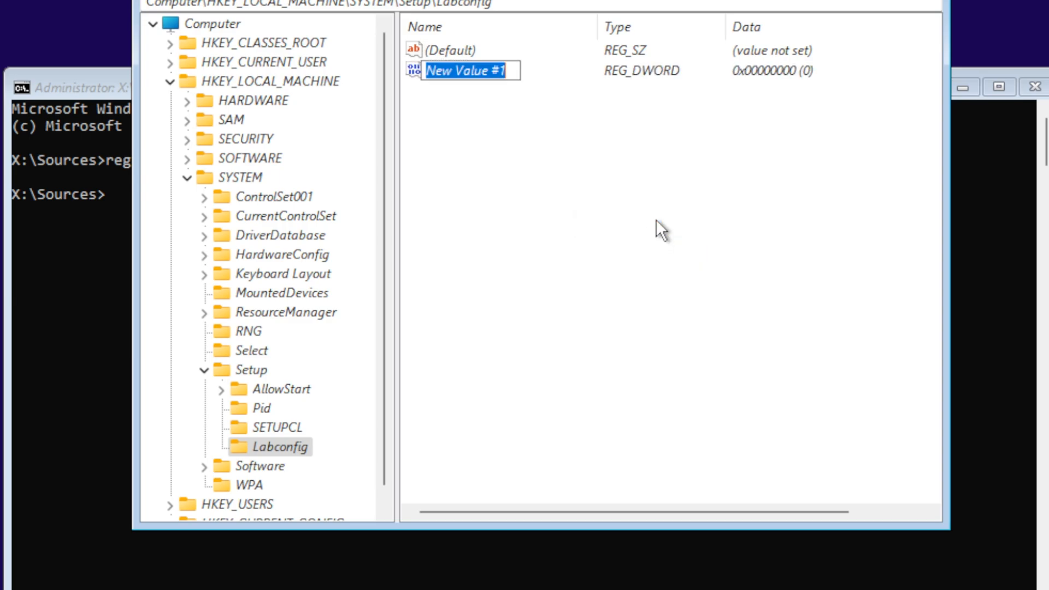
pyautogui.write('B')
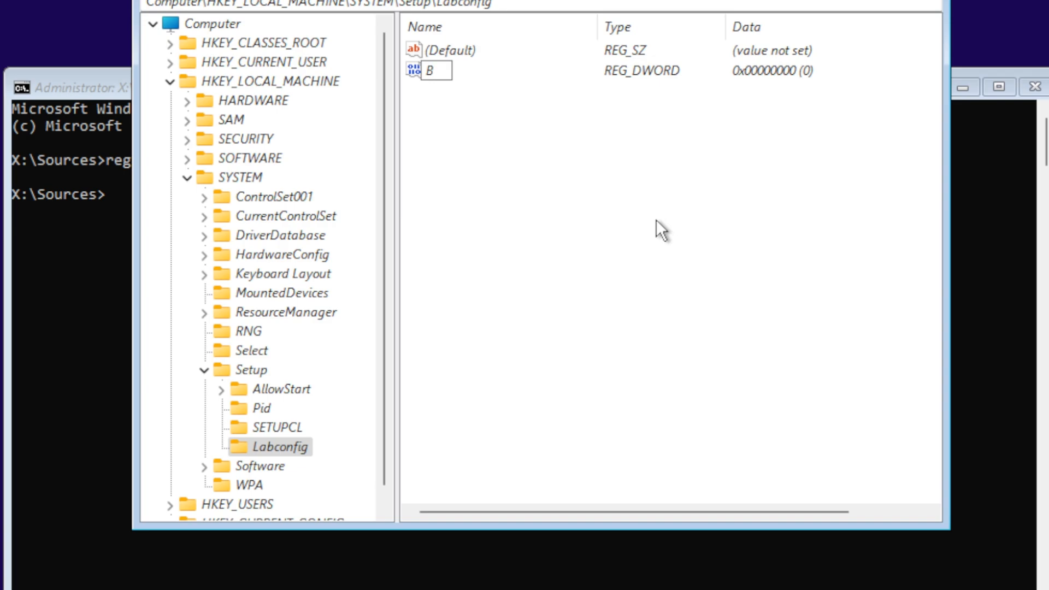
pyautogui.write('ypassTPMcheck')
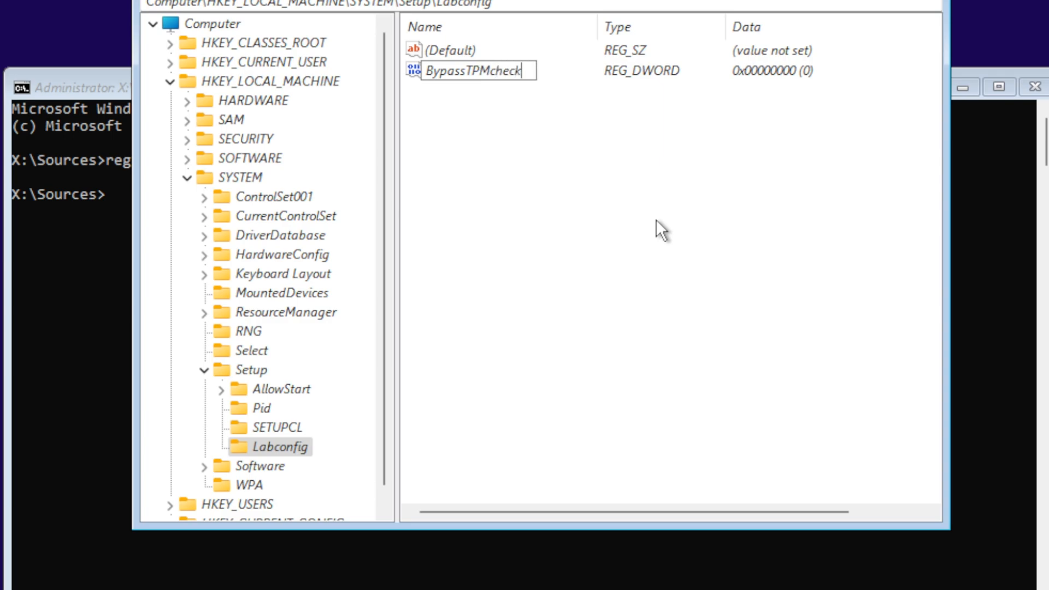
pyautogui.press('BackSpace')
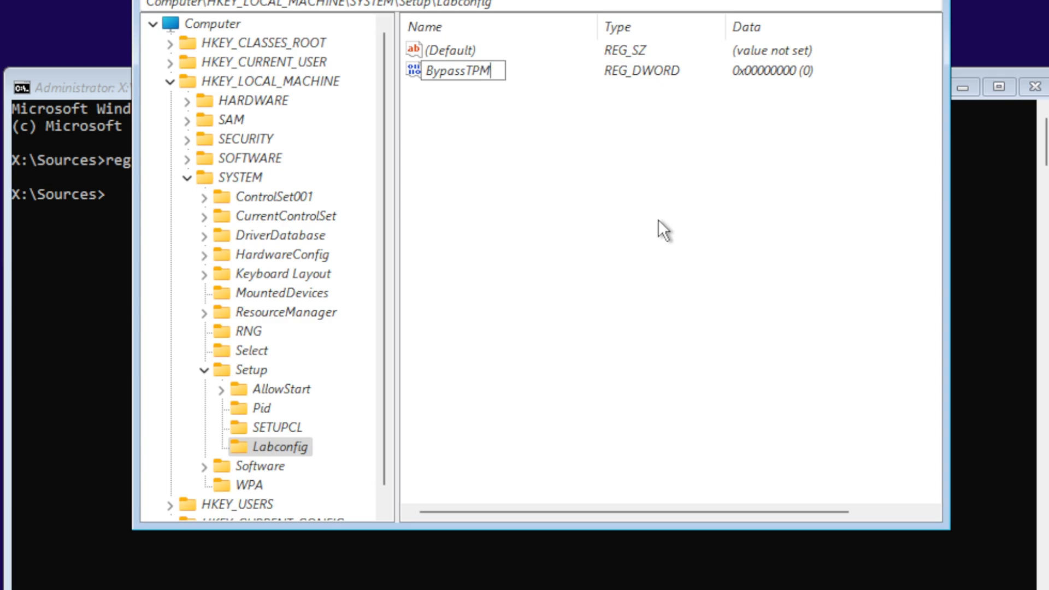
pyautogui.write('Check')
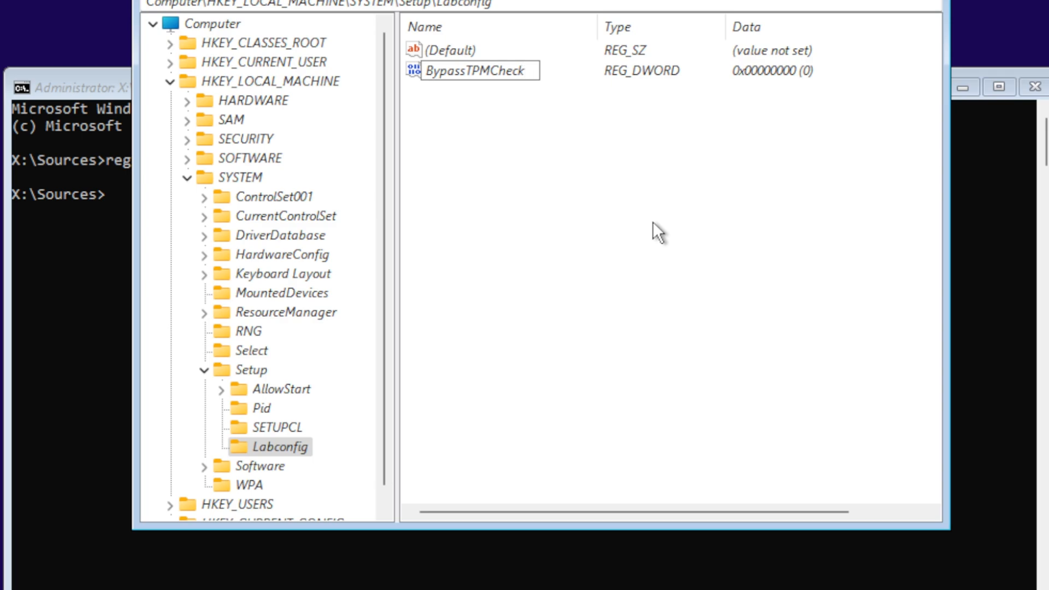
# Add two more DWORD values named BypassCPUCheck and BypassSecureBootCheck.
pyautogui.rightClick(551, 151)
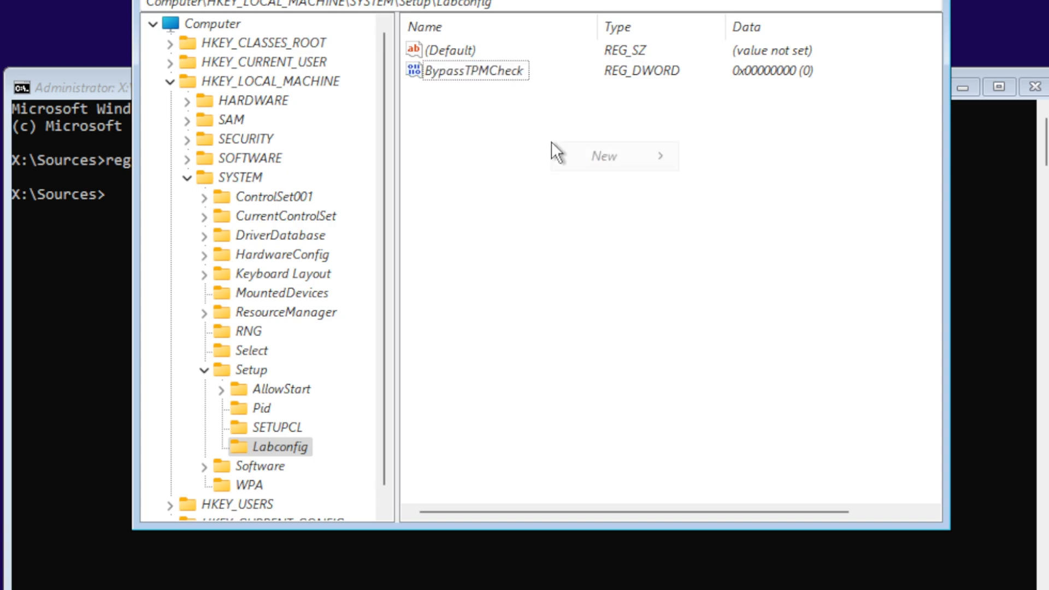
pyautogui.click(603, 155)
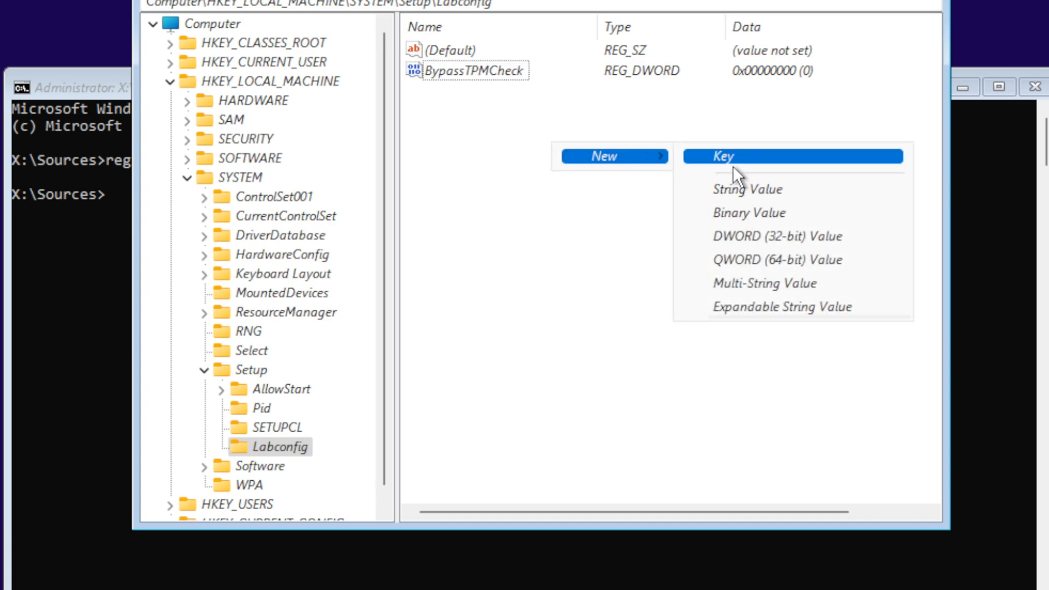
pyautogui.click(778, 236)
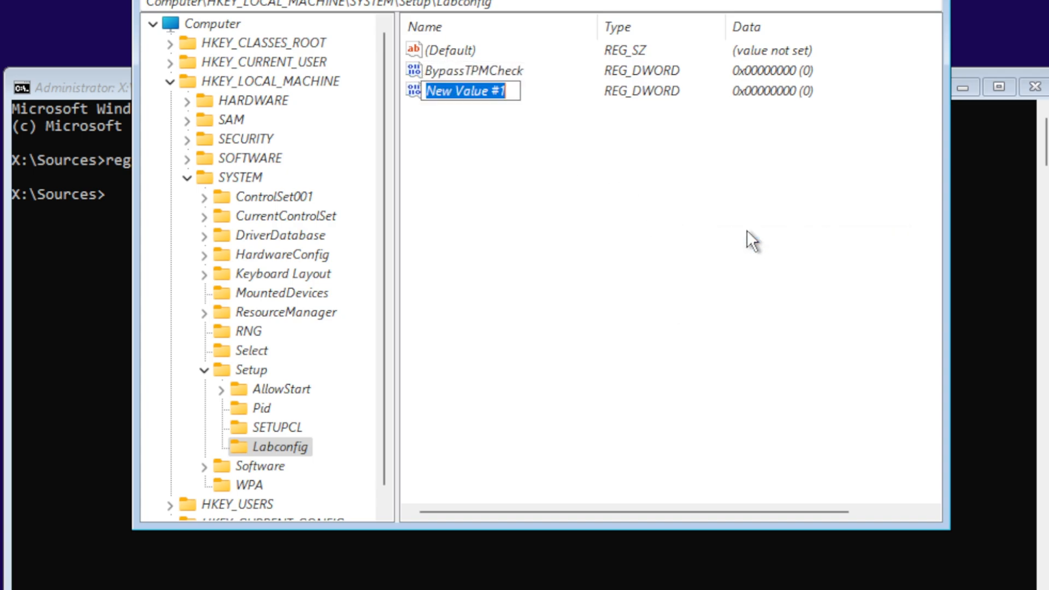
pyautogui.write('BypassCPUCheck')
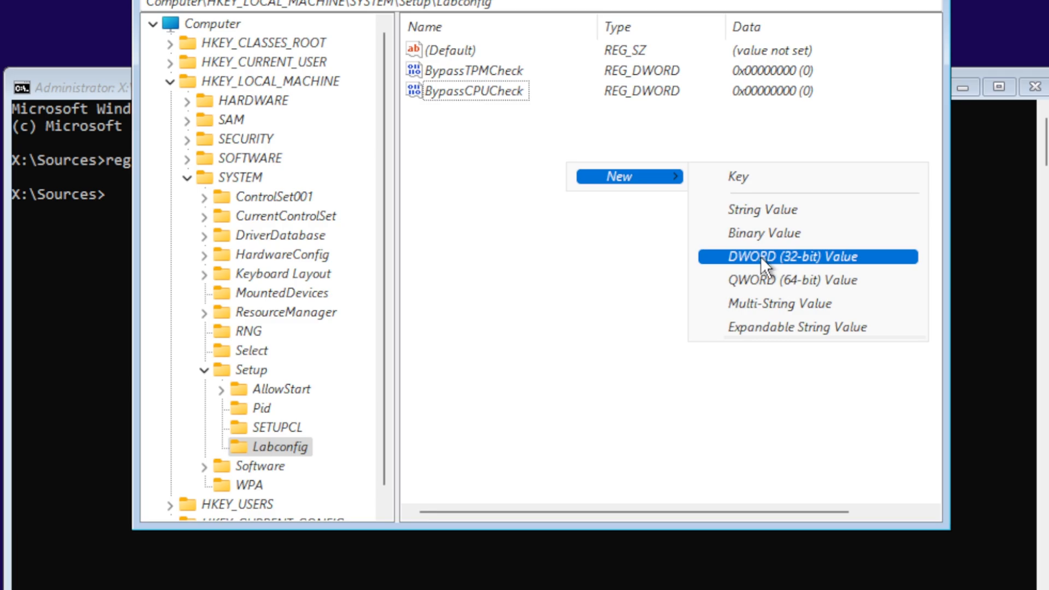
pyautogui.click(806, 256)
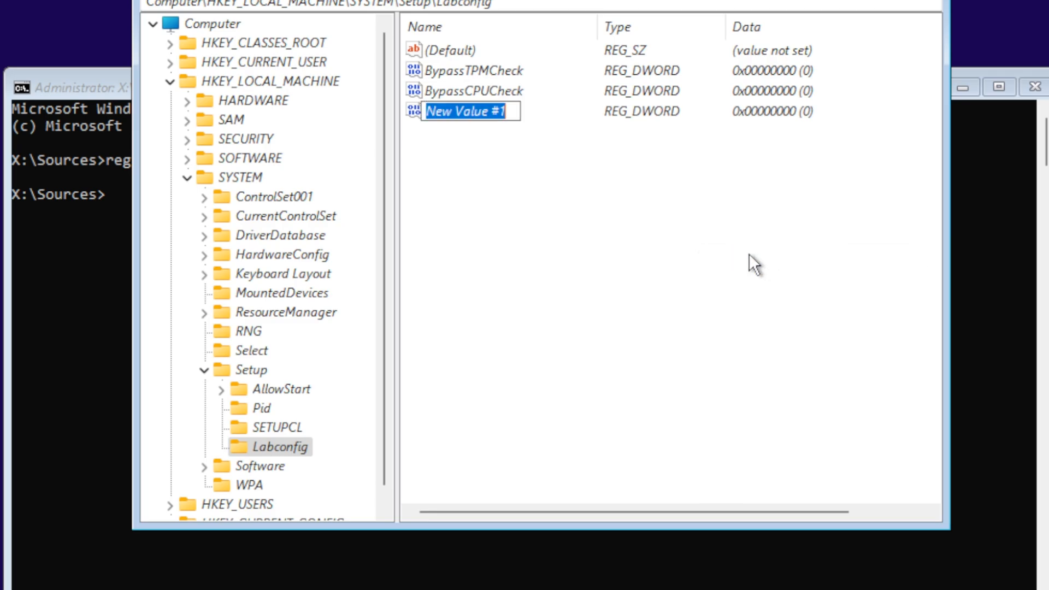
pyautogui.write('B')
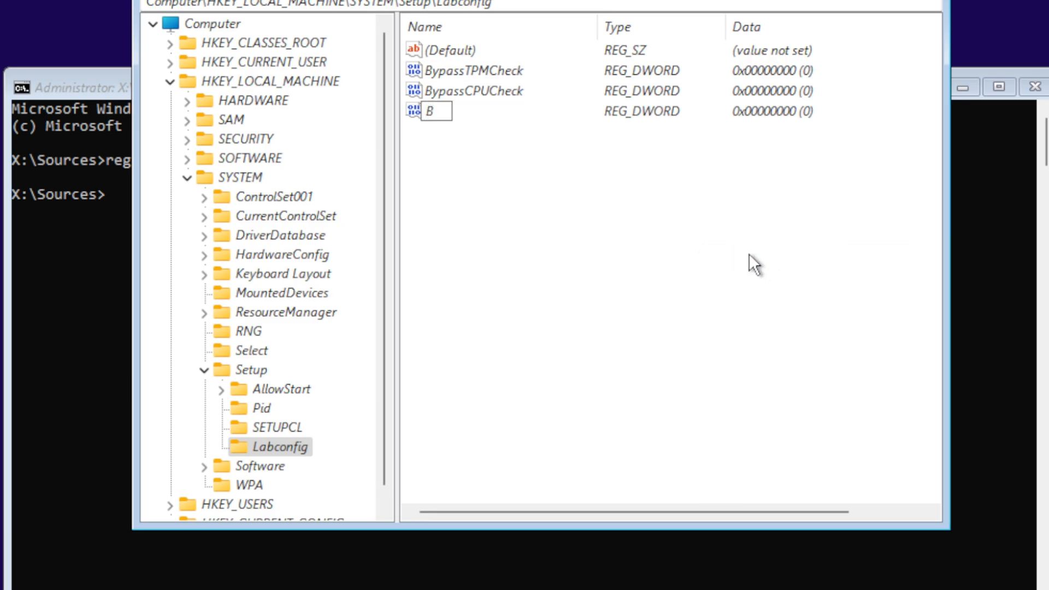
pyautogui.write('ypassSecure')
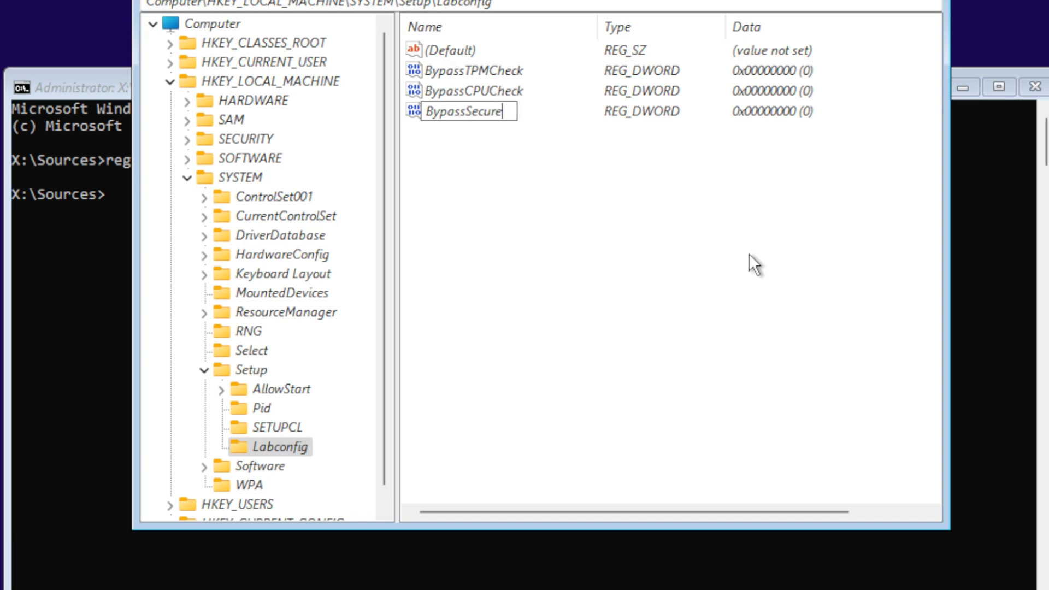
pyautogui.write('BootCheck')
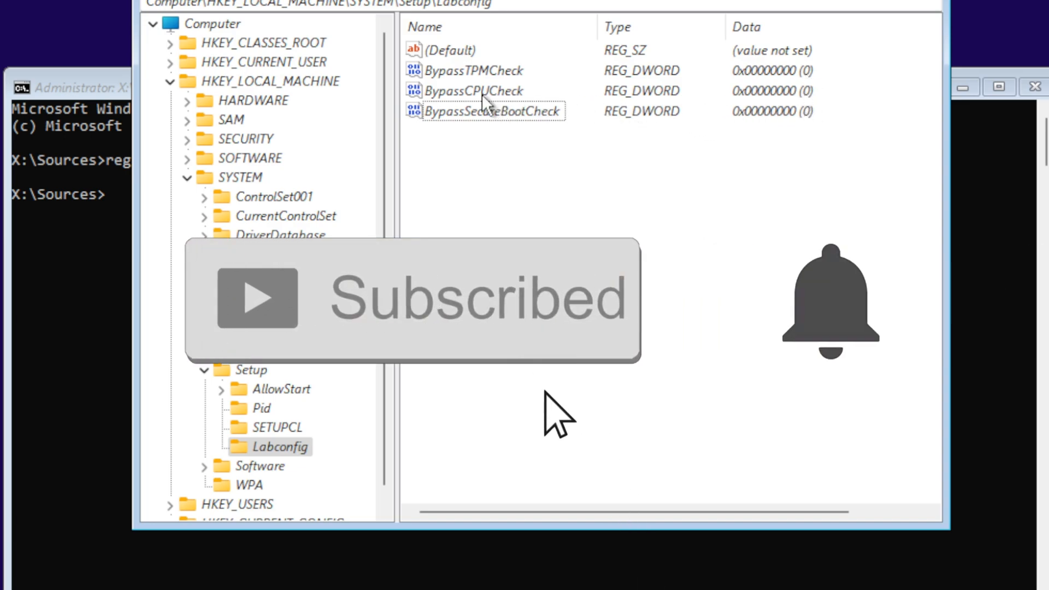
# Modify BypassTPMCheck and set its Value data to 1.
pyautogui.rightClick(469, 70)
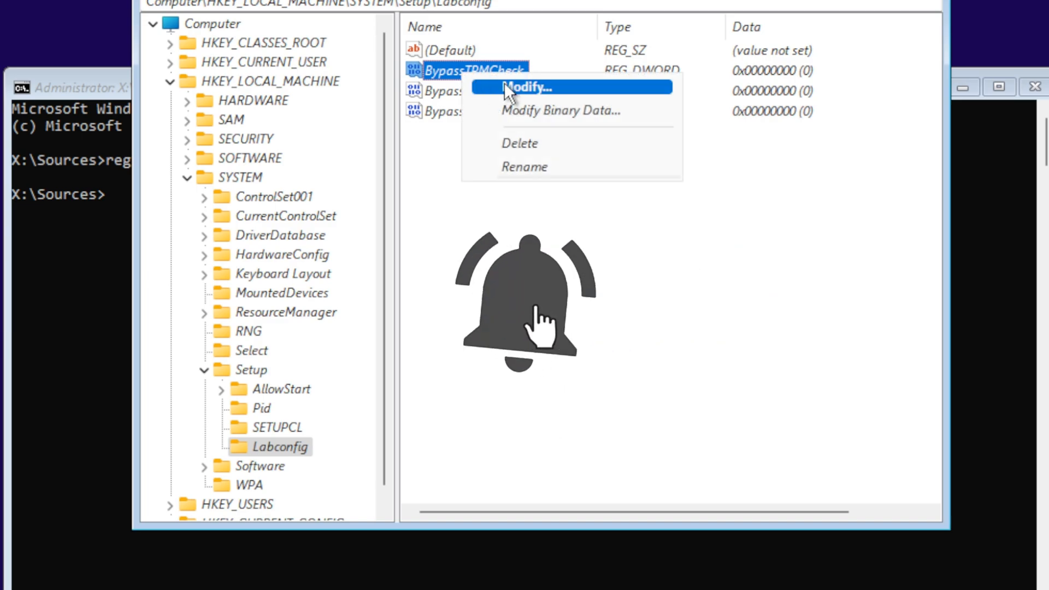
pyautogui.click(528, 87)
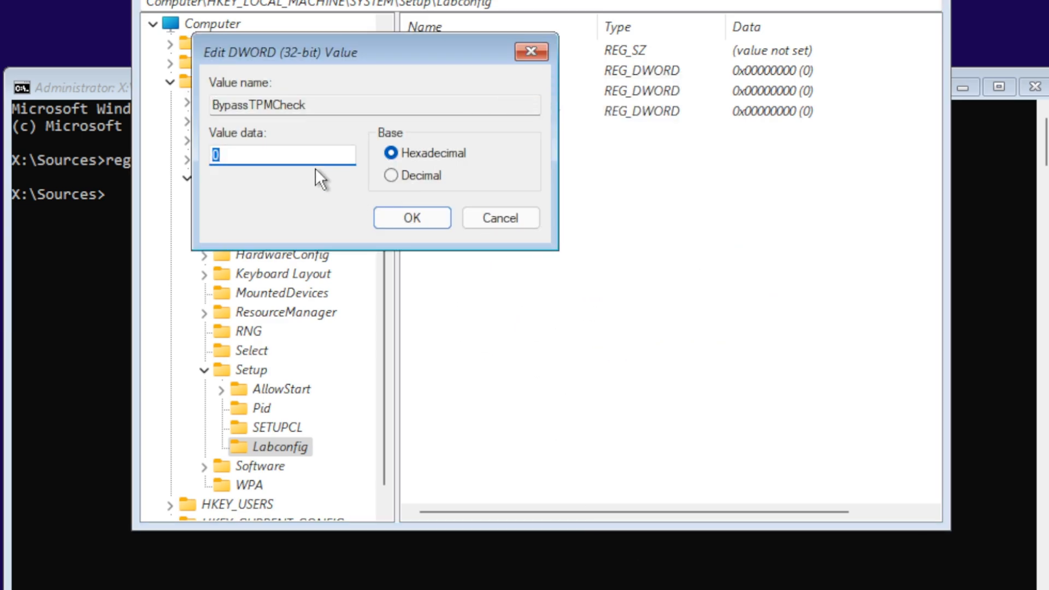
pyautogui.write('1')
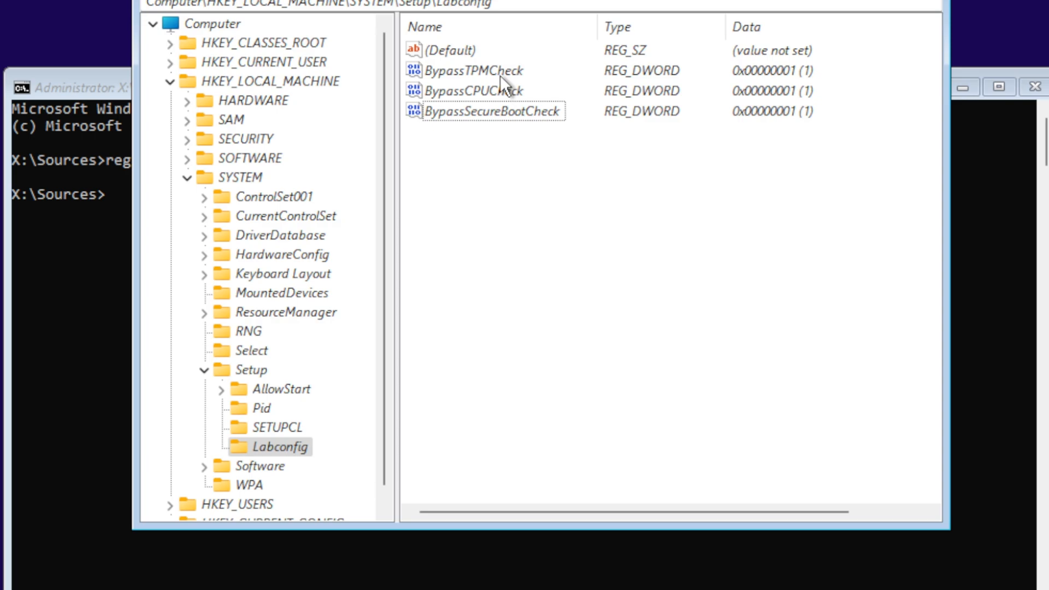
pyautogui.moveTo(473, 106)
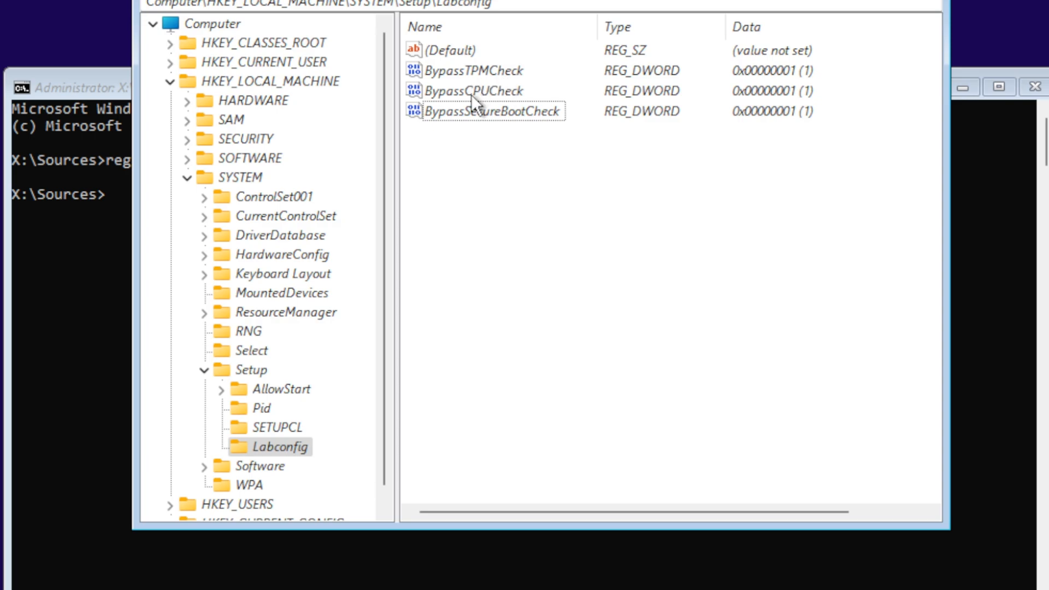
pyautogui.moveTo(476, 119)
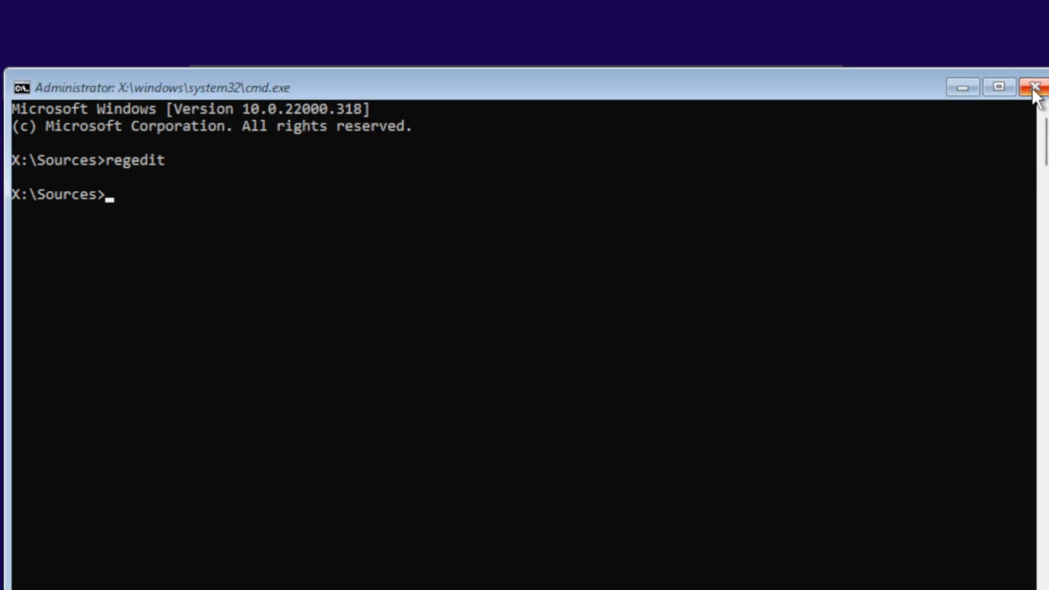
# Close the command prompt, start Install now and skip the product key.
pyautogui.click(1035, 87)
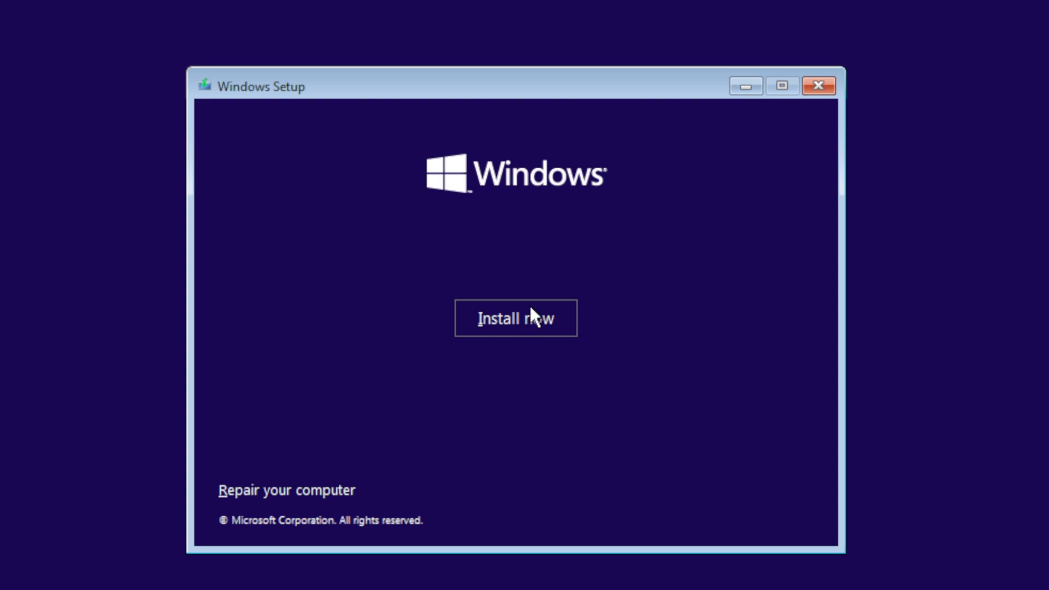
pyautogui.click(515, 318)
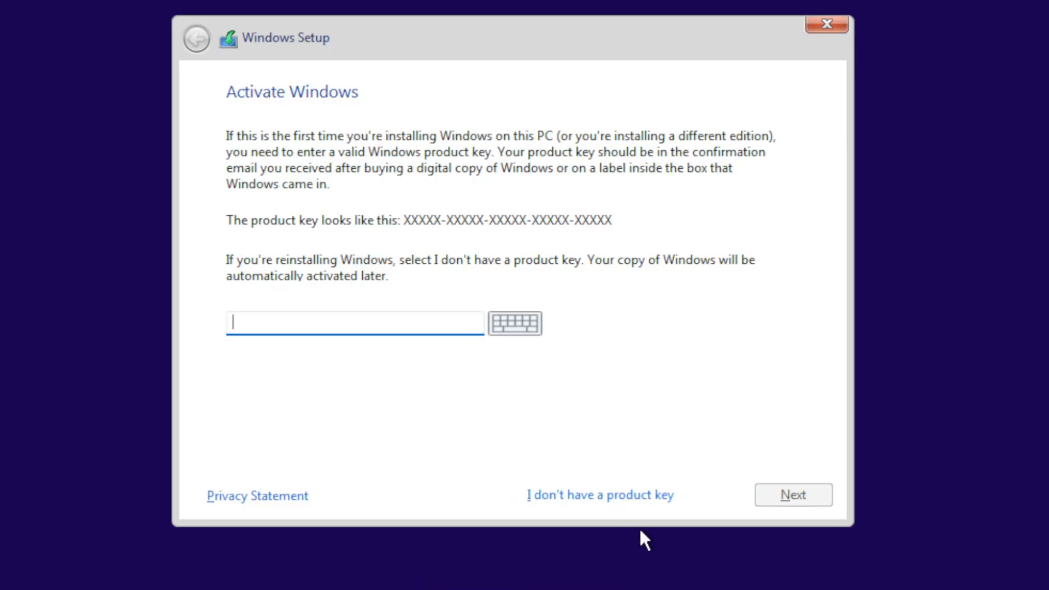
pyautogui.click(600, 495)
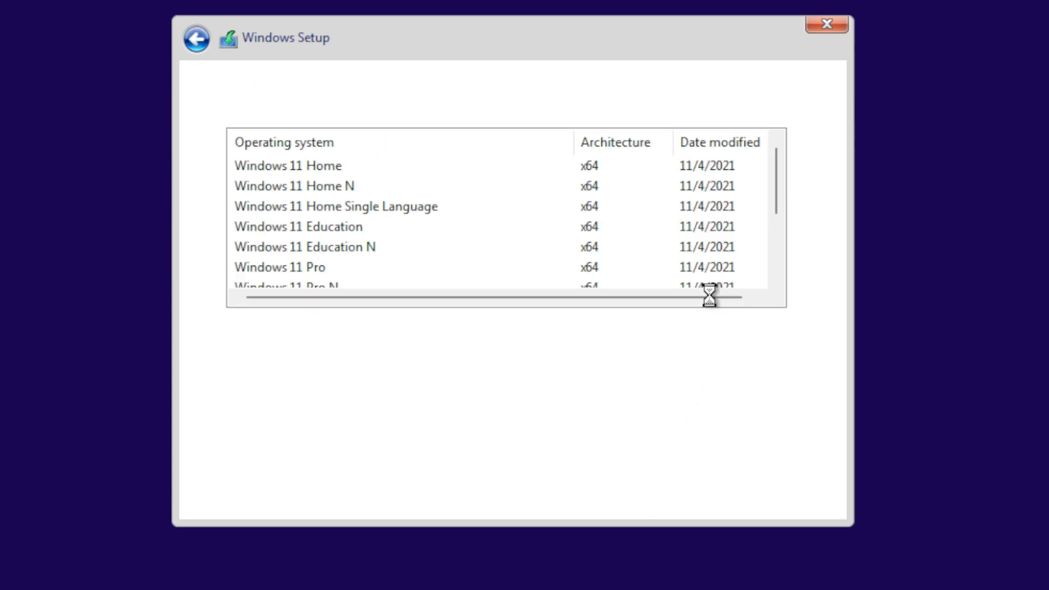
# Choose the Windows 11 Pro edition and continue to the license terms.
pyautogui.click(280, 267)
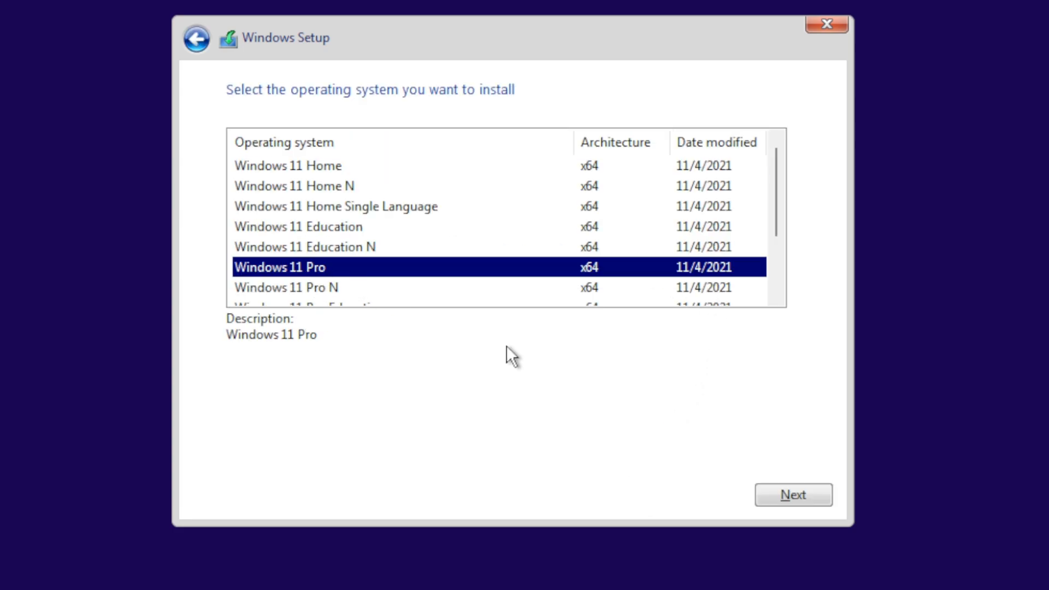
pyautogui.scroll(-3)
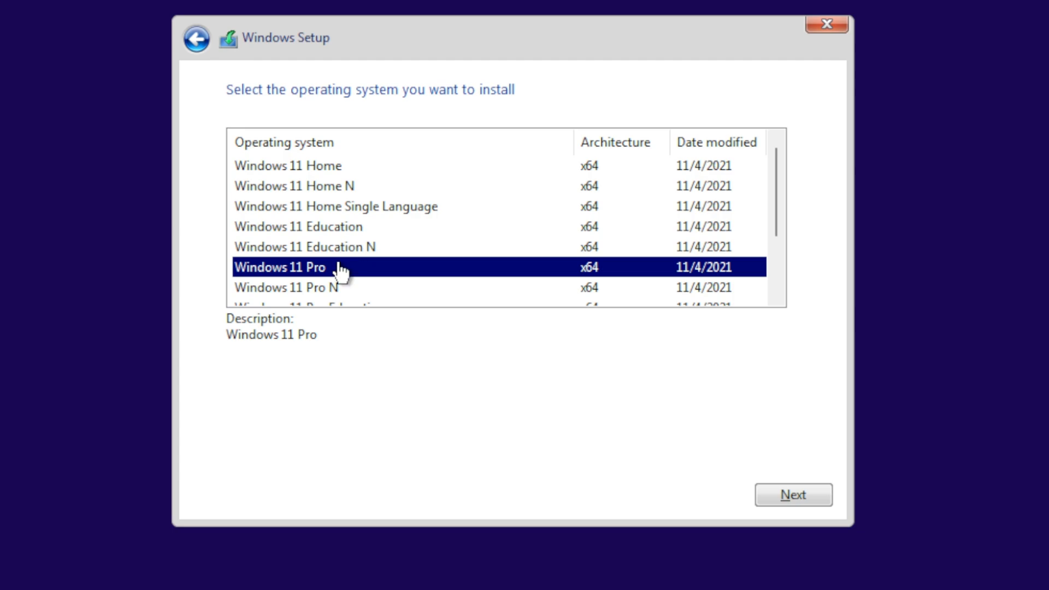
pyautogui.moveTo(318, 274)
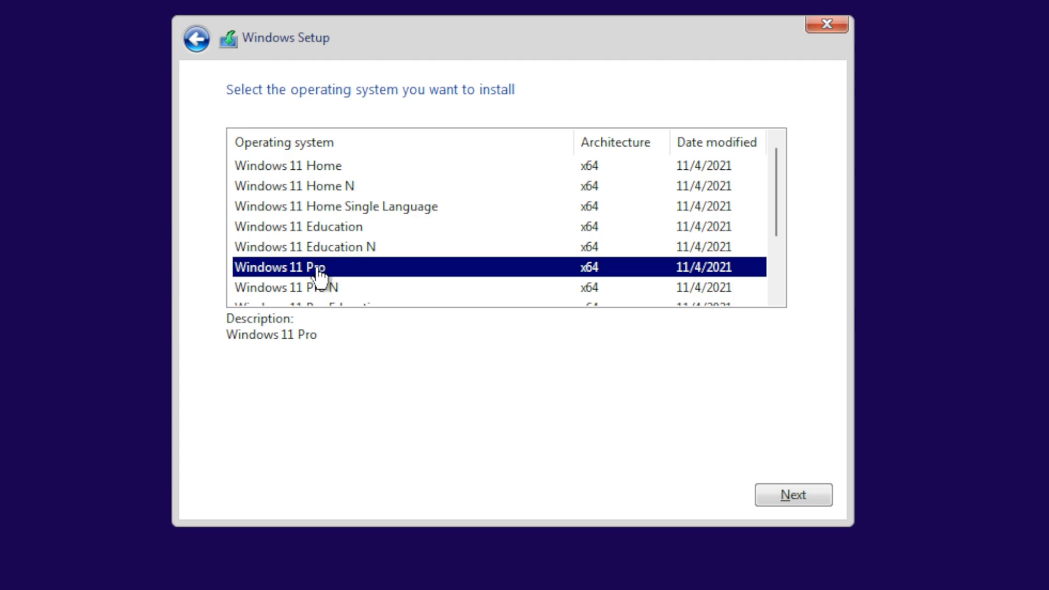
pyautogui.moveTo(793, 494)
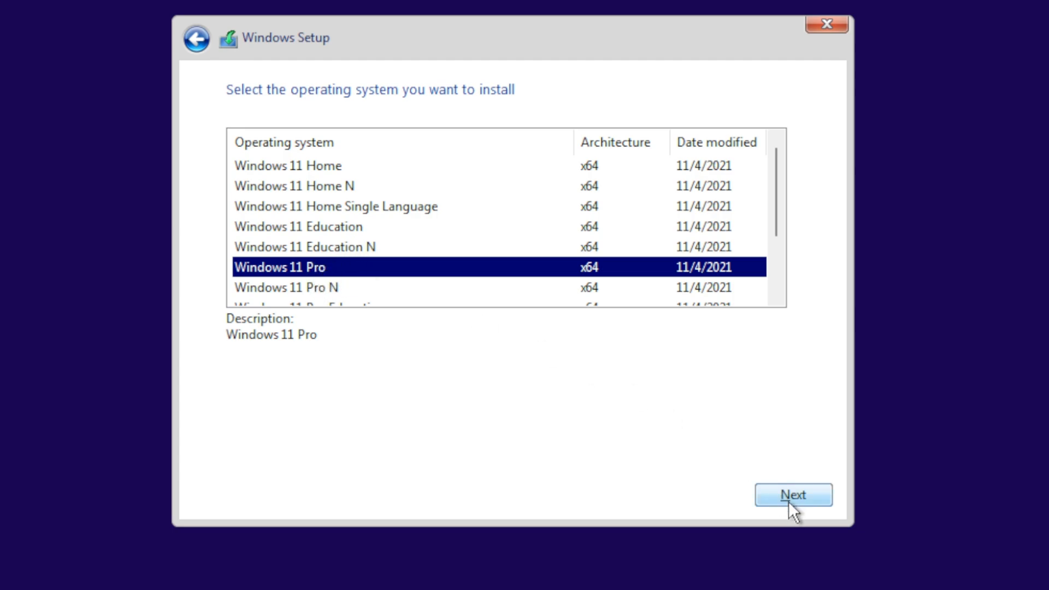
pyautogui.click(793, 494)
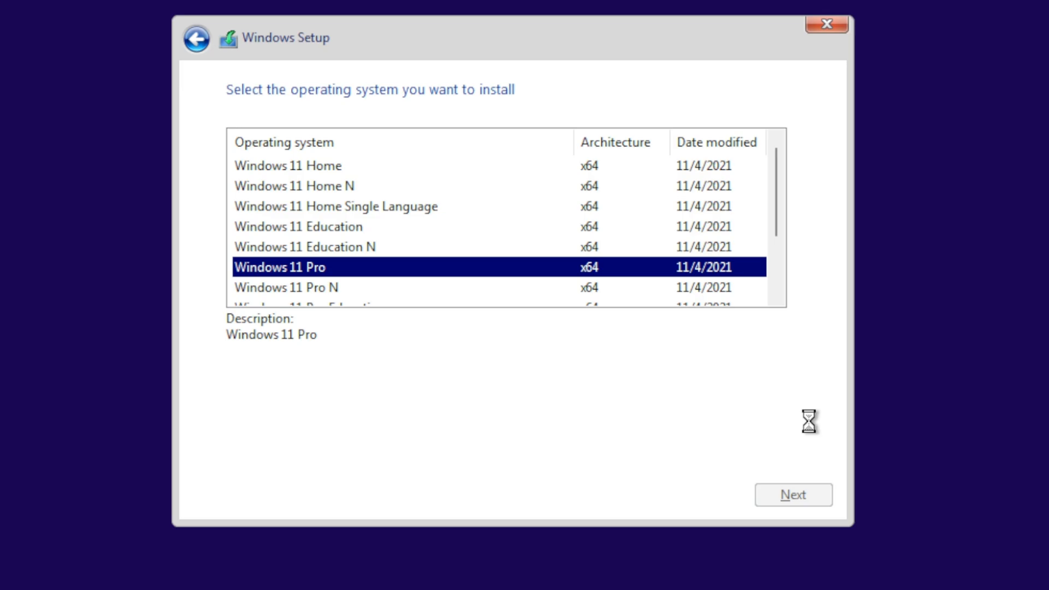
pyautogui.click(792, 494)
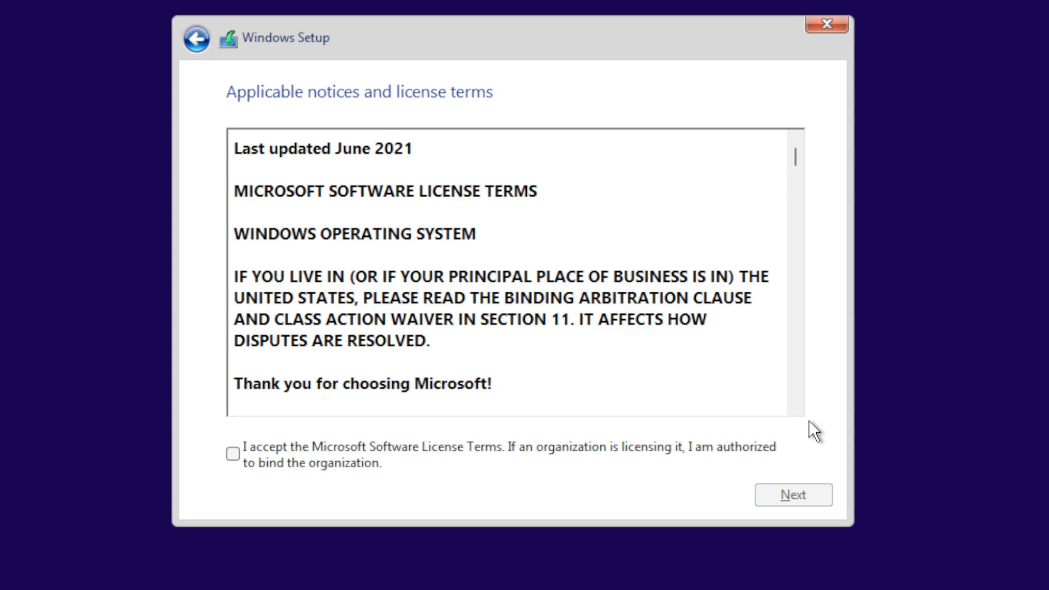
pyautogui.moveTo(447, 306)
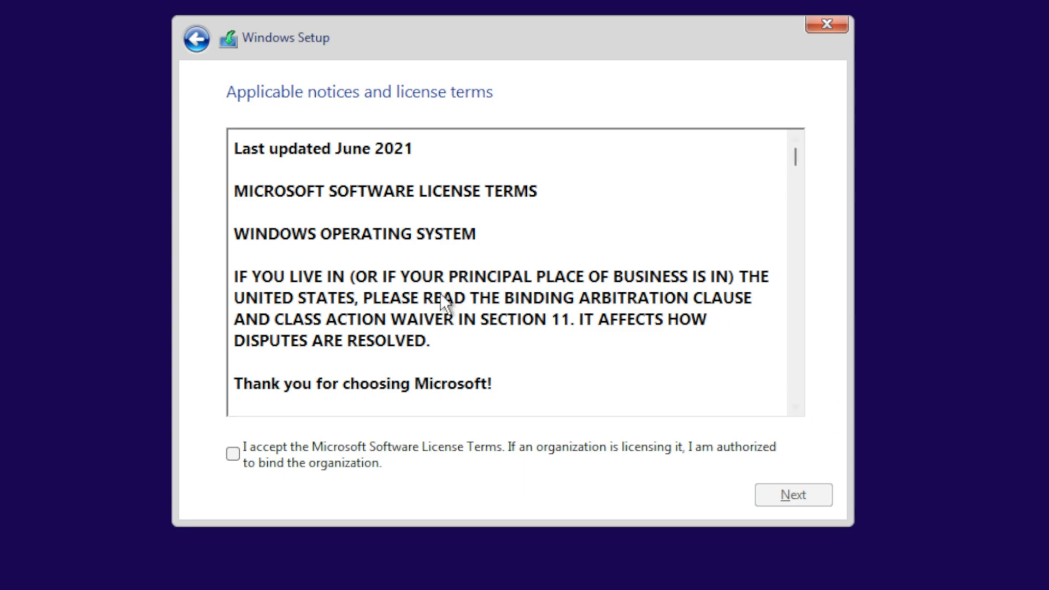
pyautogui.moveTo(583, 236)
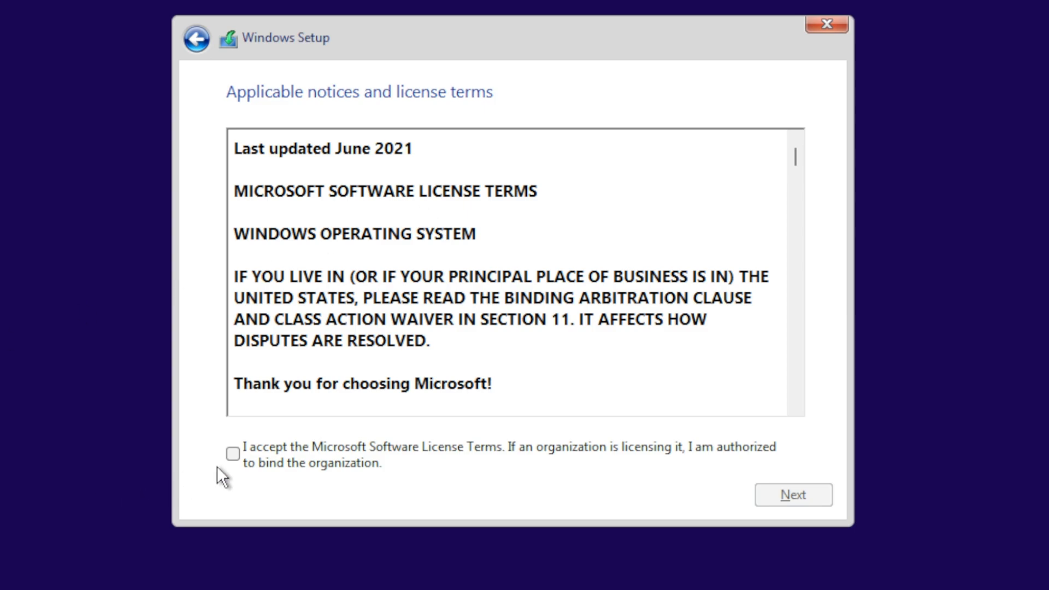
pyautogui.moveTo(328, 454)
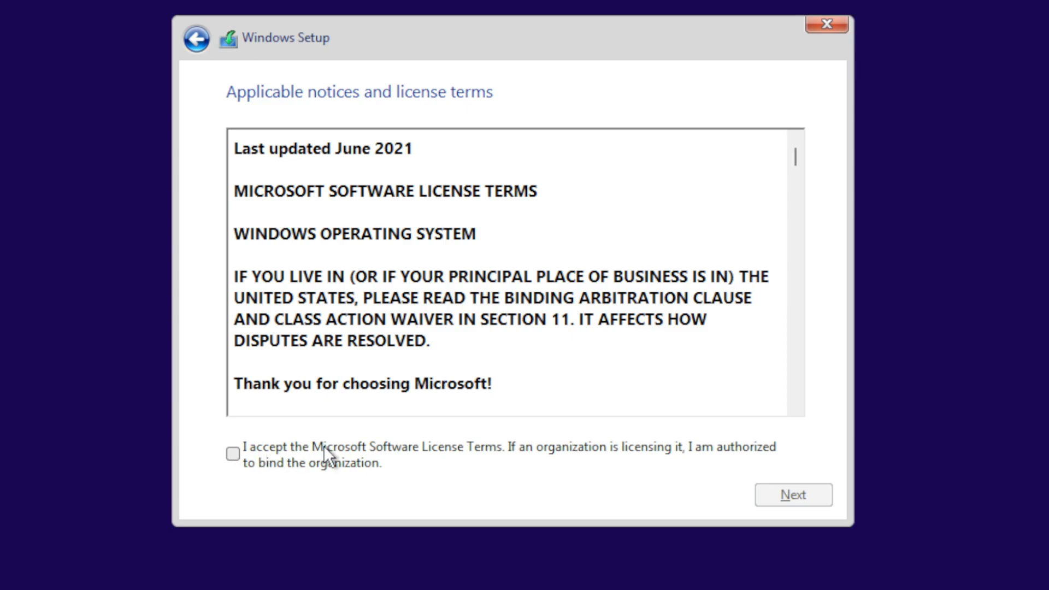